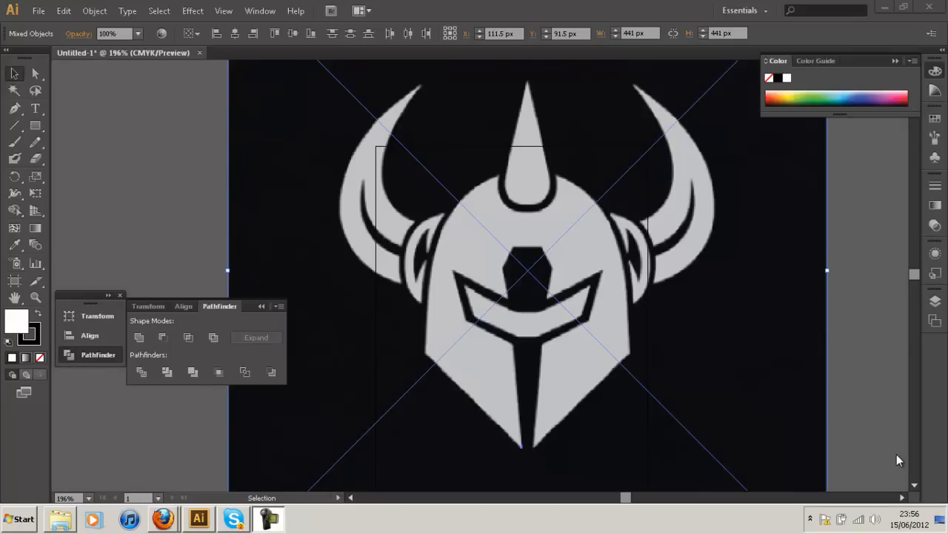
{"action": "mouse_move", "coordinate": [322, 374]}
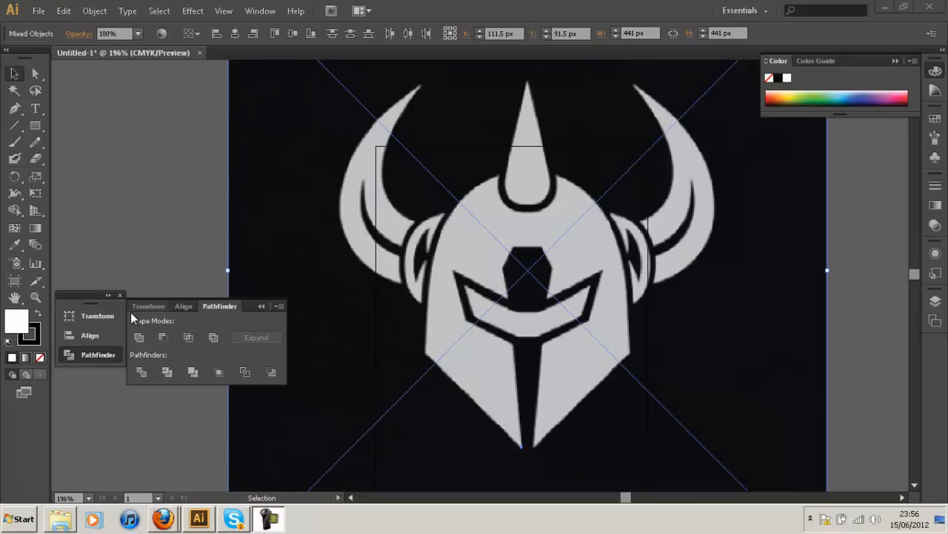
{"action": "mouse_move", "coordinate": [17, 263]}
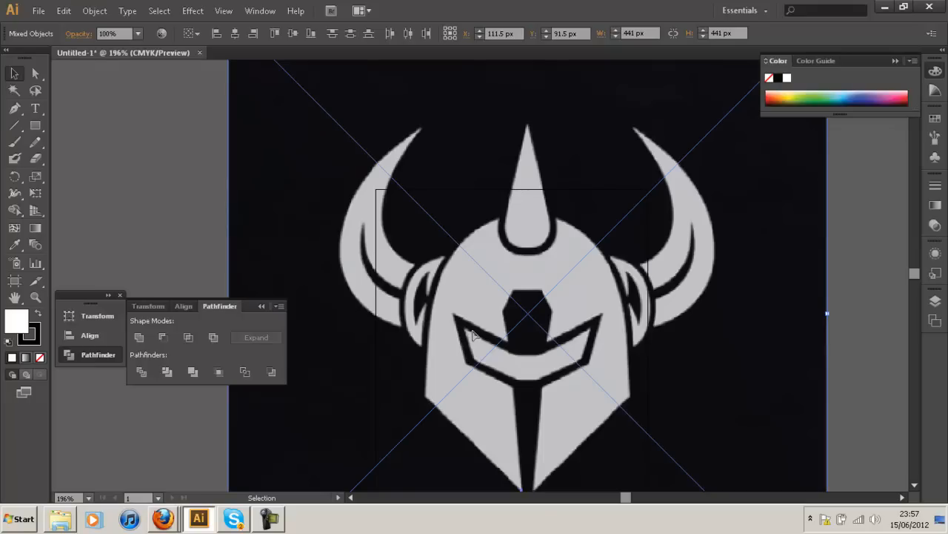
{"action": "mouse_move", "coordinate": [352, 350]}
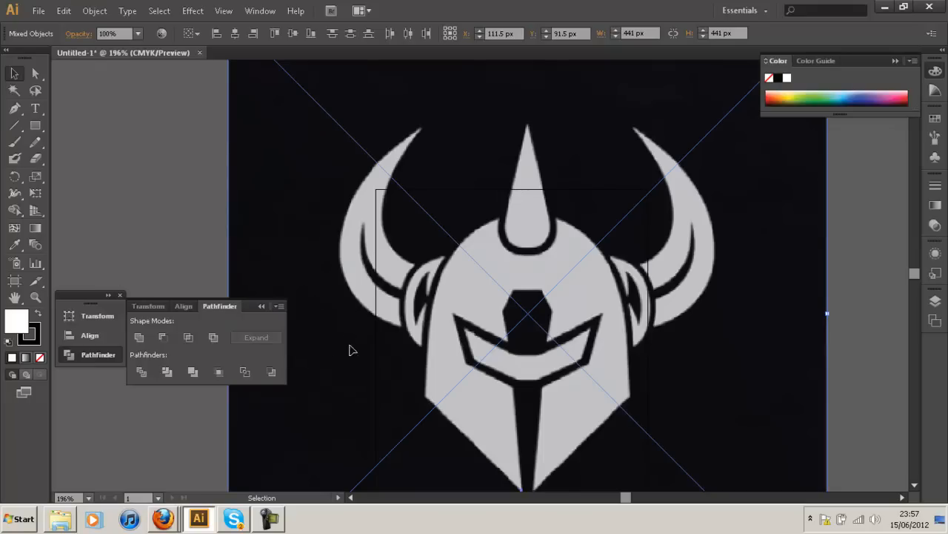
{"action": "mouse_move", "coordinate": [333, 321]}
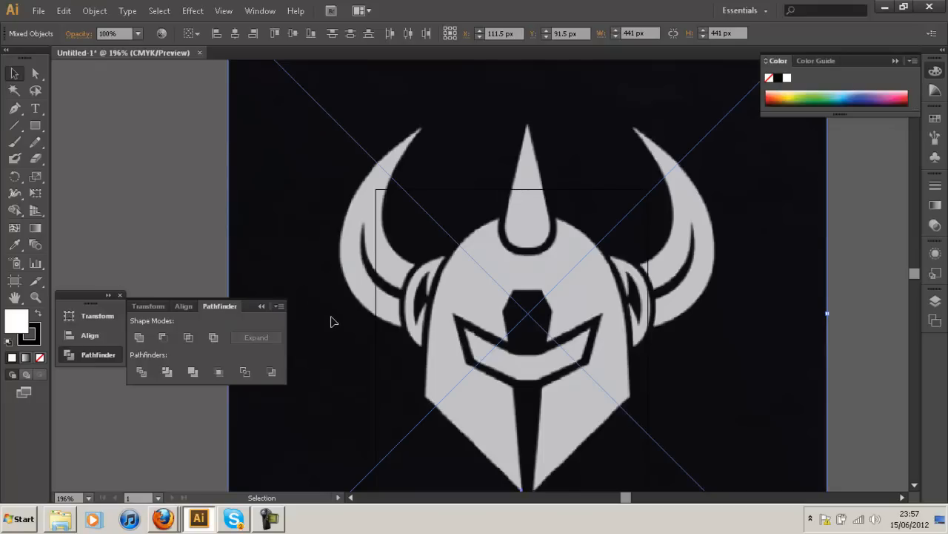
{"action": "mouse_move", "coordinate": [33, 206]}
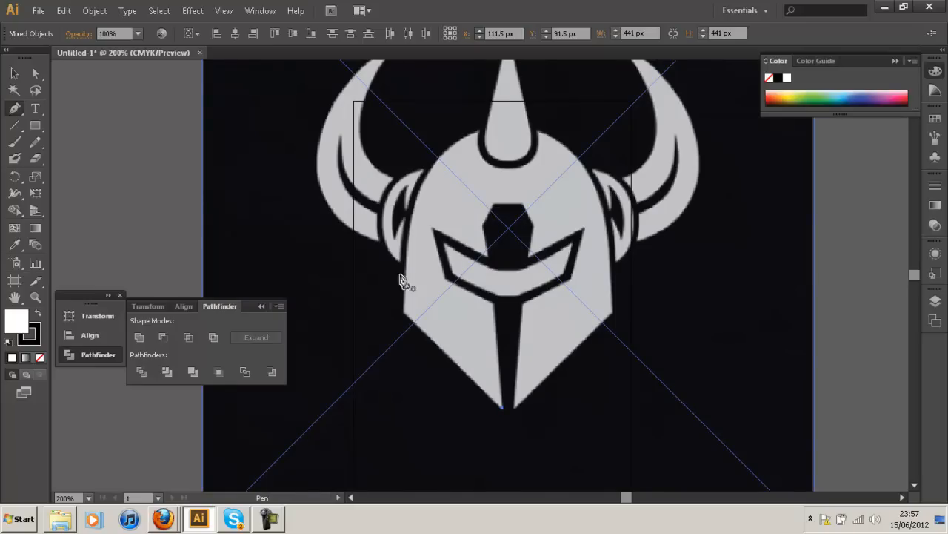
{"action": "mouse_move", "coordinate": [415, 274]}
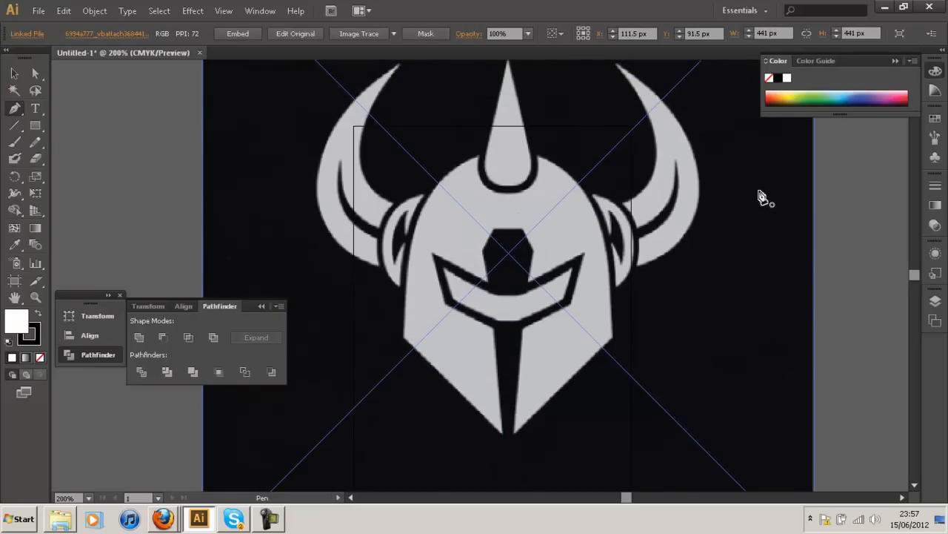
{"action": "mouse_move", "coordinate": [413, 416]}
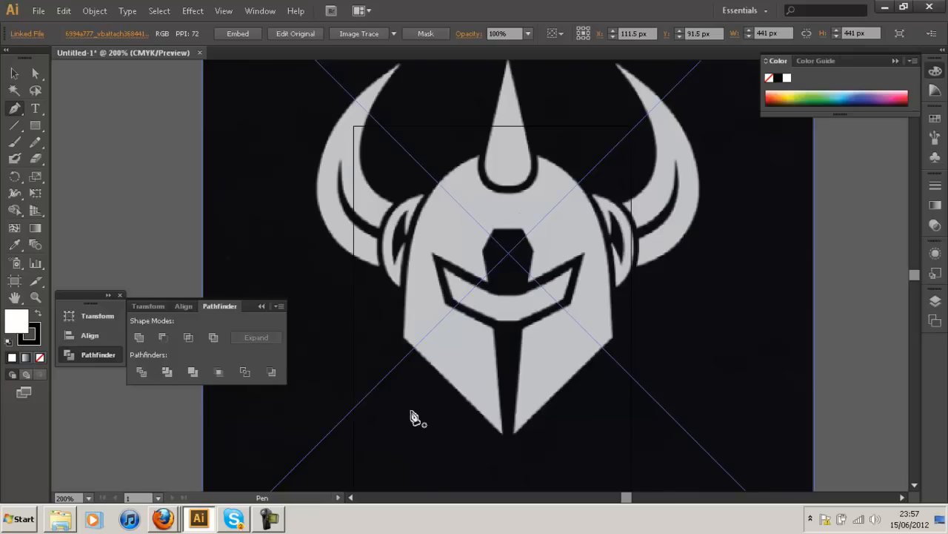
{"action": "mouse_move", "coordinate": [189, 415]}
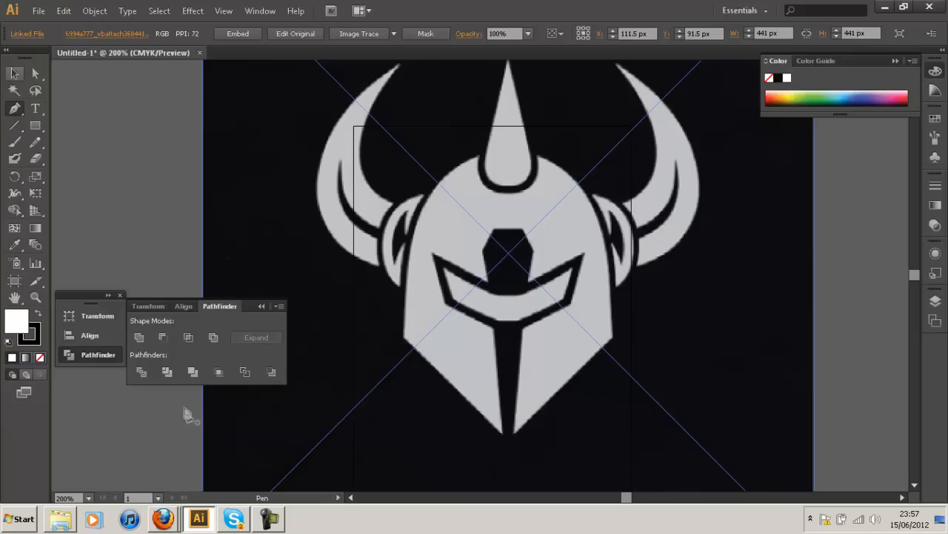
{"action": "mouse_move", "coordinate": [458, 179]}
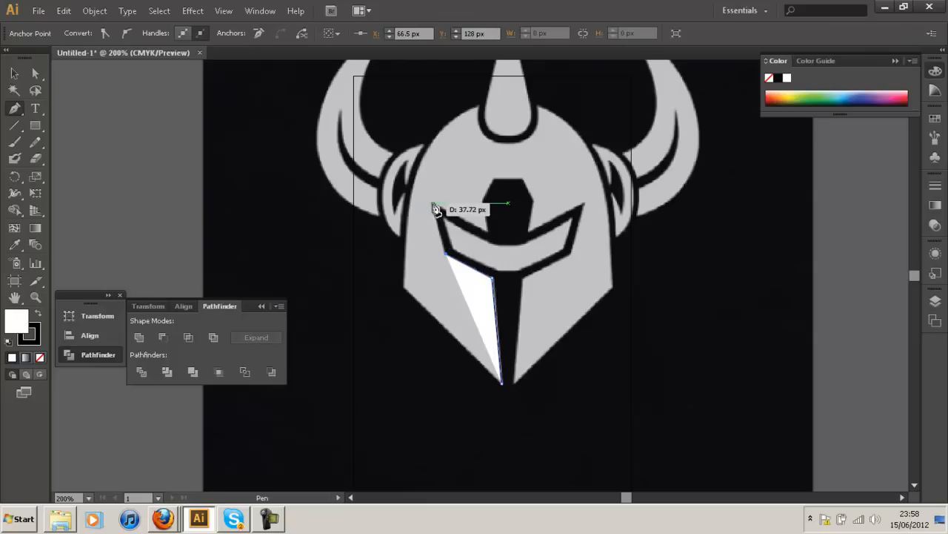
Add another anchor point on the helmet's centre line, extending the open pen path.
{"action": "left_click", "coordinate": [494, 235]}
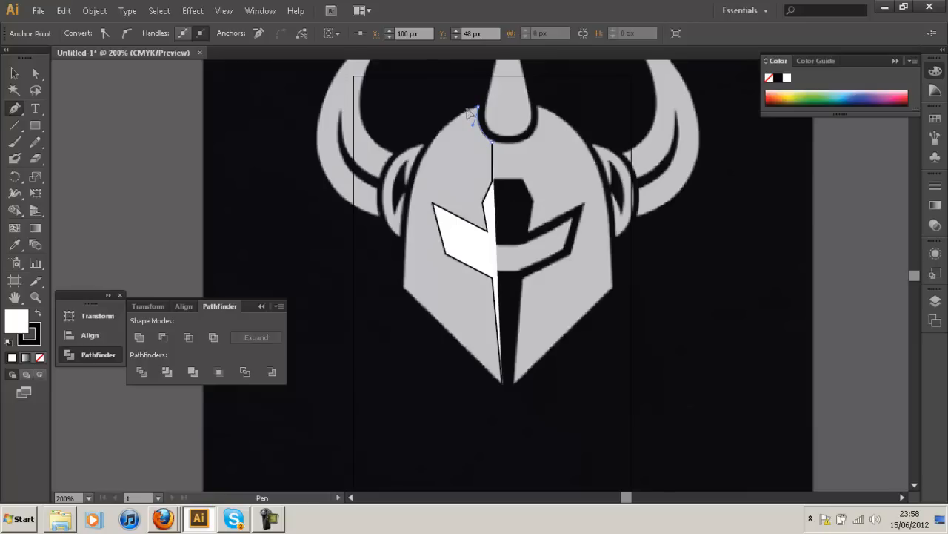
{"action": "mouse_move", "coordinate": [473, 111]}
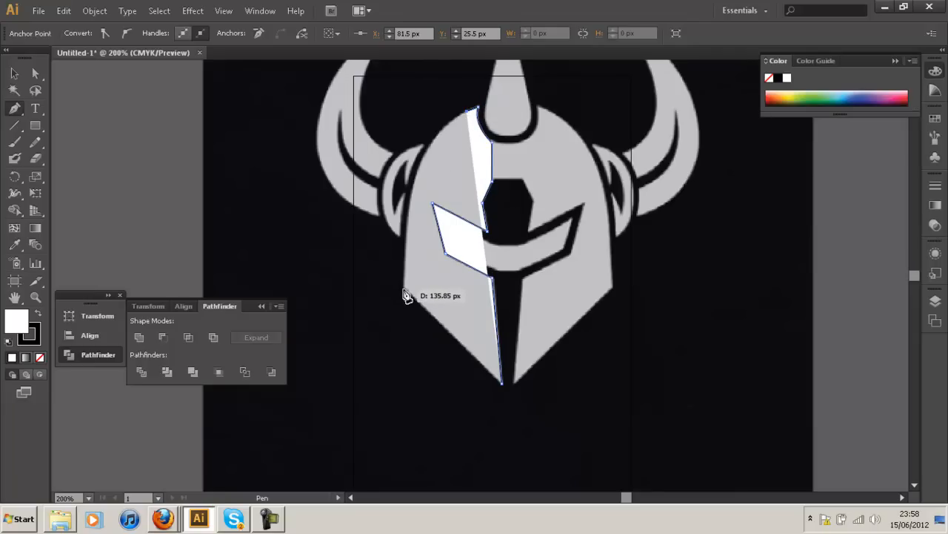
{"action": "left_click_drag", "start_coordinate": [406, 295], "coordinate": [415, 437]}
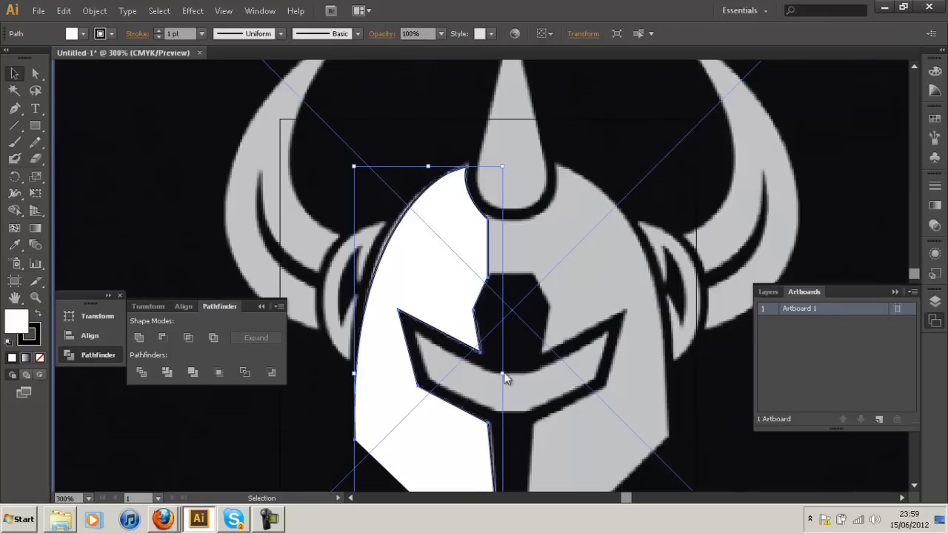
Fill the traced left-half shape with red via the Fill swatch's Color Picker.
{"action": "double_click", "coordinate": [17, 319]}
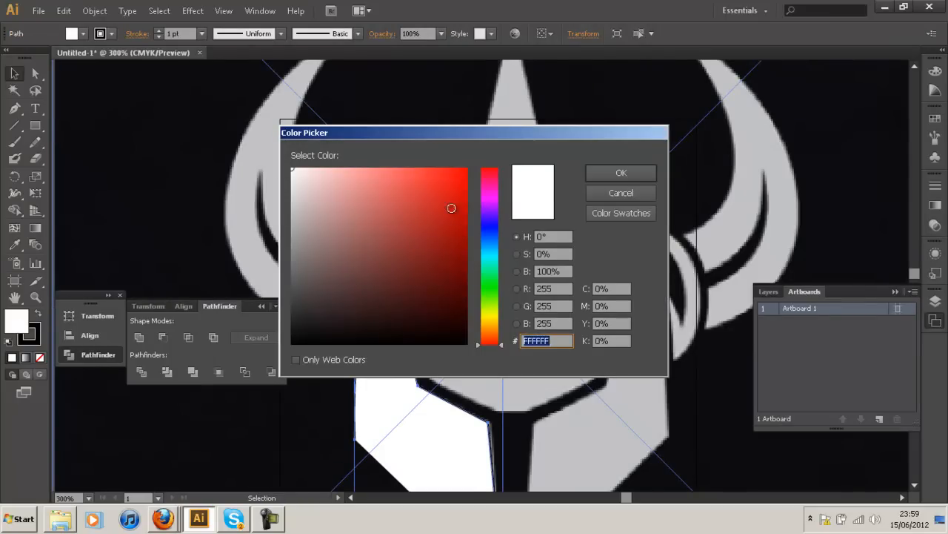
{"action": "left_click", "coordinate": [621, 173]}
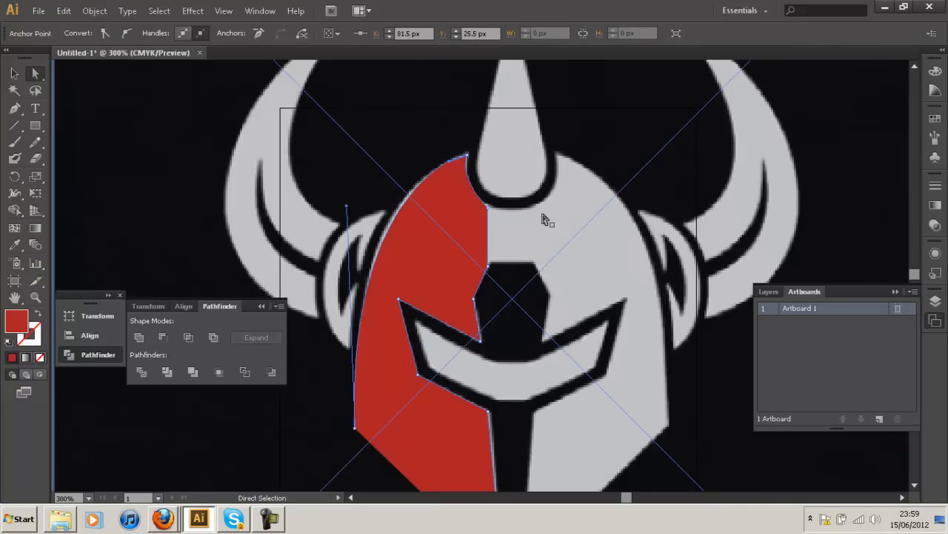
{"action": "mouse_move", "coordinate": [539, 146]}
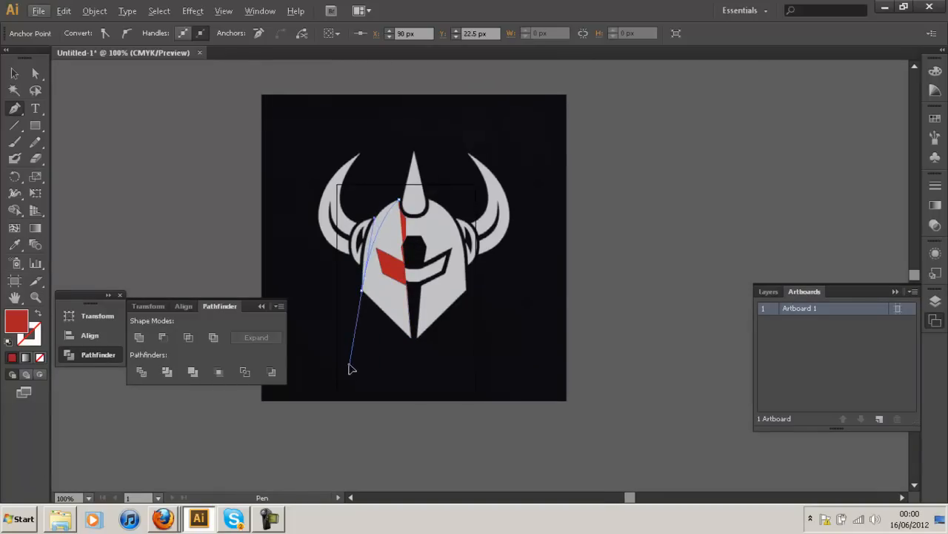
Drag the curve handle so the red shape follows the helmet's curved left edge.
{"action": "left_click_drag", "start_coordinate": [352, 369], "coordinate": [363, 382]}
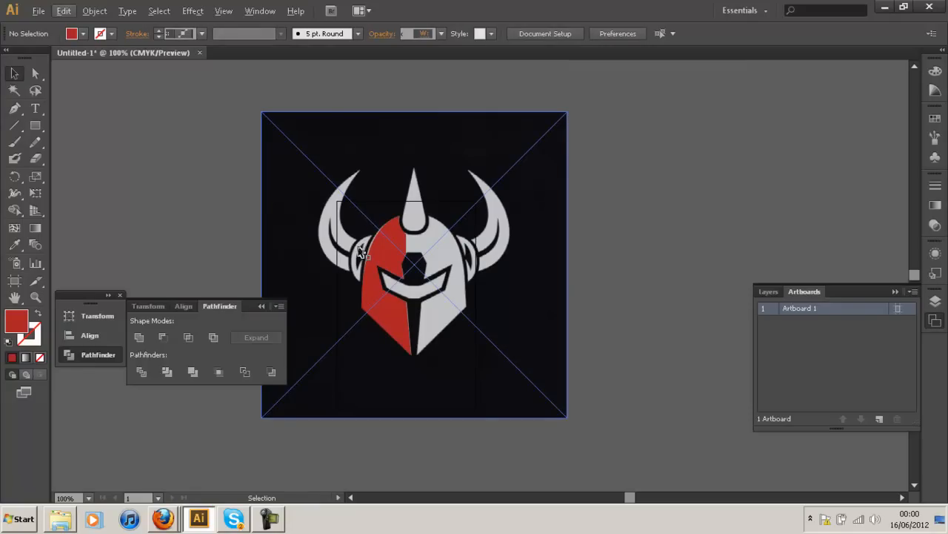
{"action": "mouse_move", "coordinate": [385, 267]}
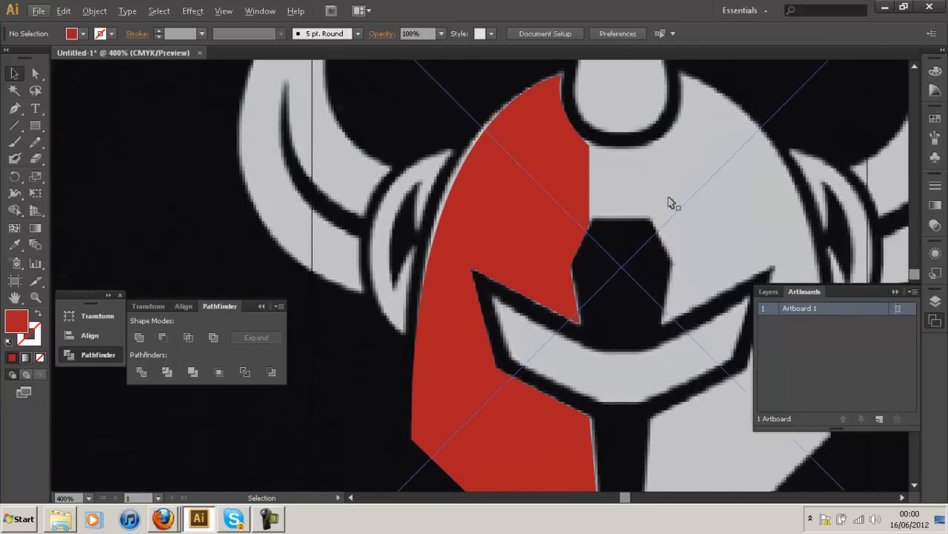
{"action": "mouse_move", "coordinate": [504, 175]}
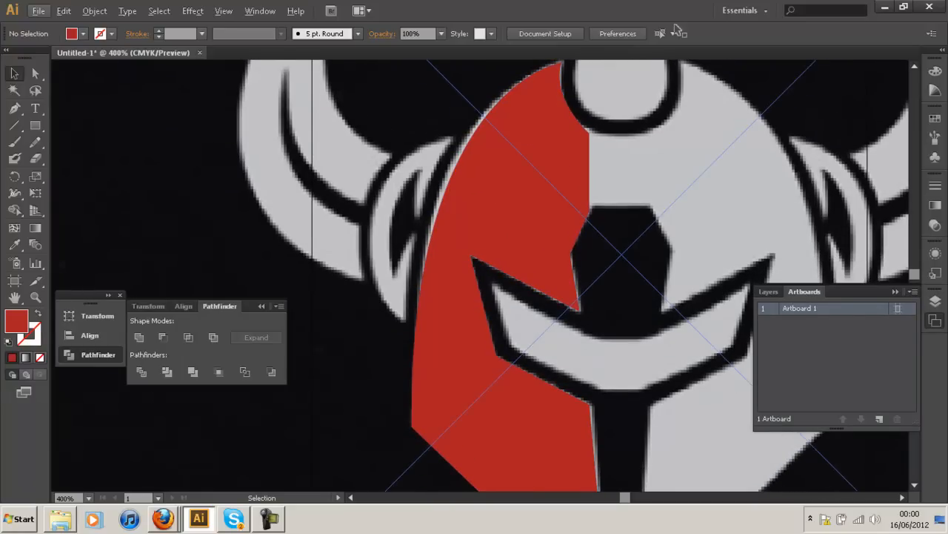
{"action": "mouse_move", "coordinate": [324, 456]}
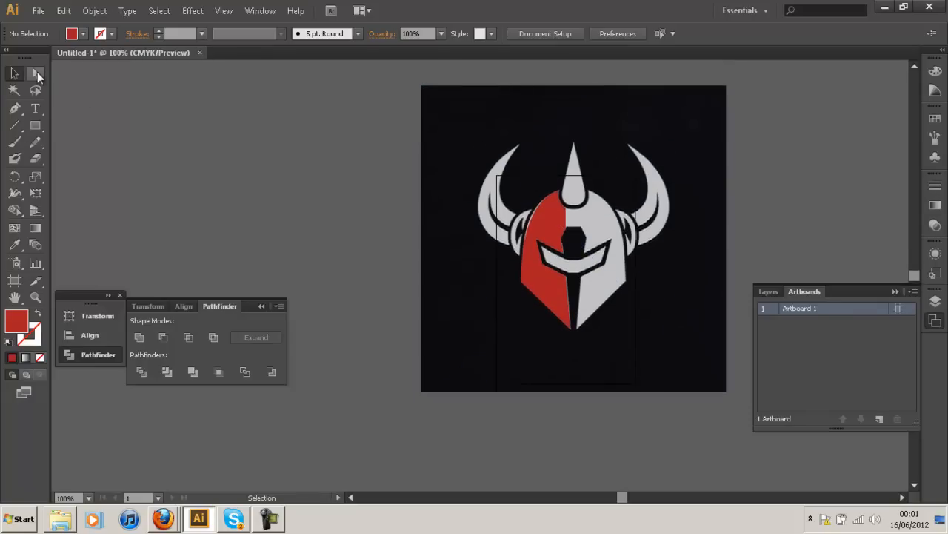
{"action": "mouse_move", "coordinate": [36, 73]}
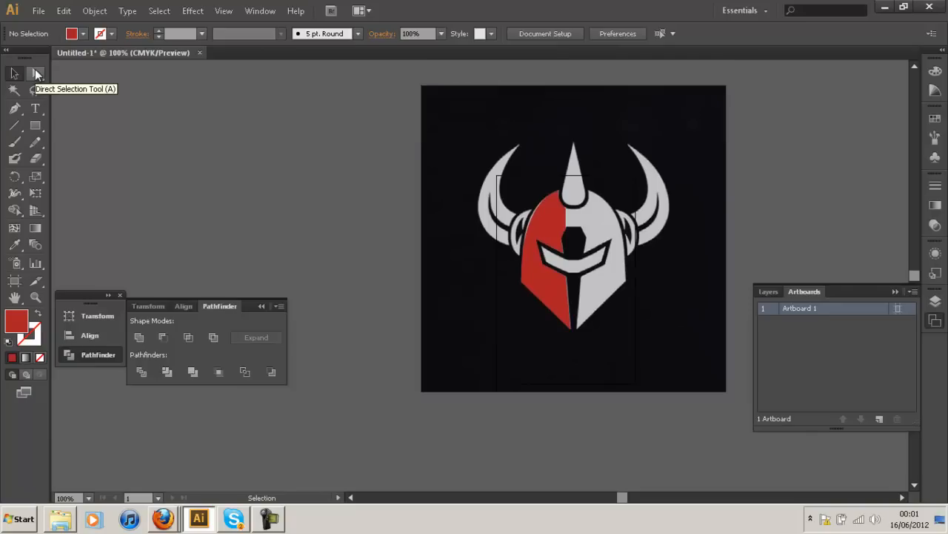
{"action": "mouse_move", "coordinate": [257, 93]}
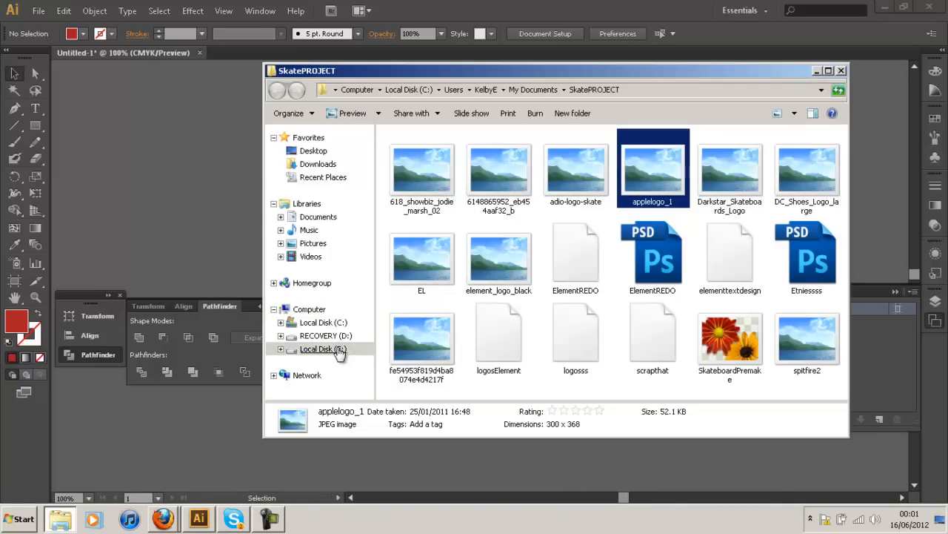
Navigate the F drive into Setup's +STOCK folder and select image 02.
{"action": "left_click", "coordinate": [323, 348]}
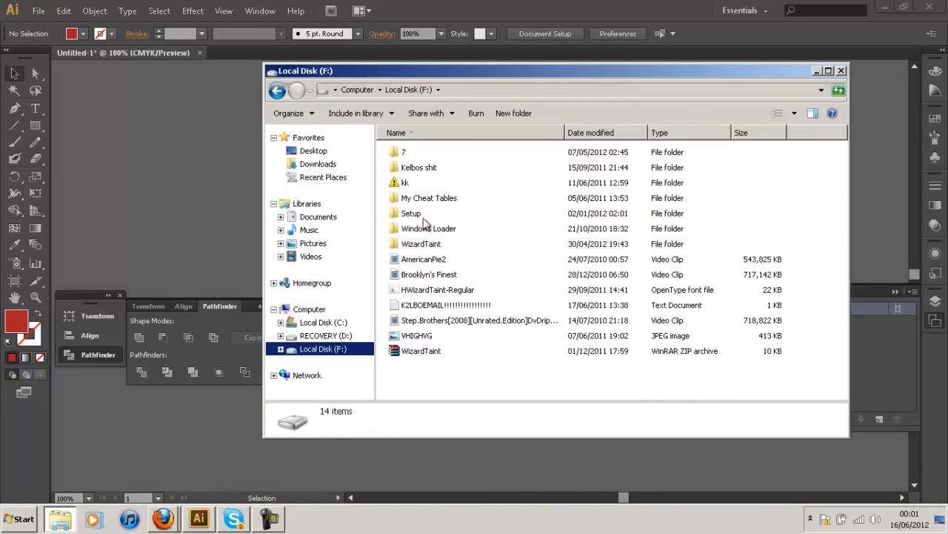
{"action": "double_click", "coordinate": [411, 213]}
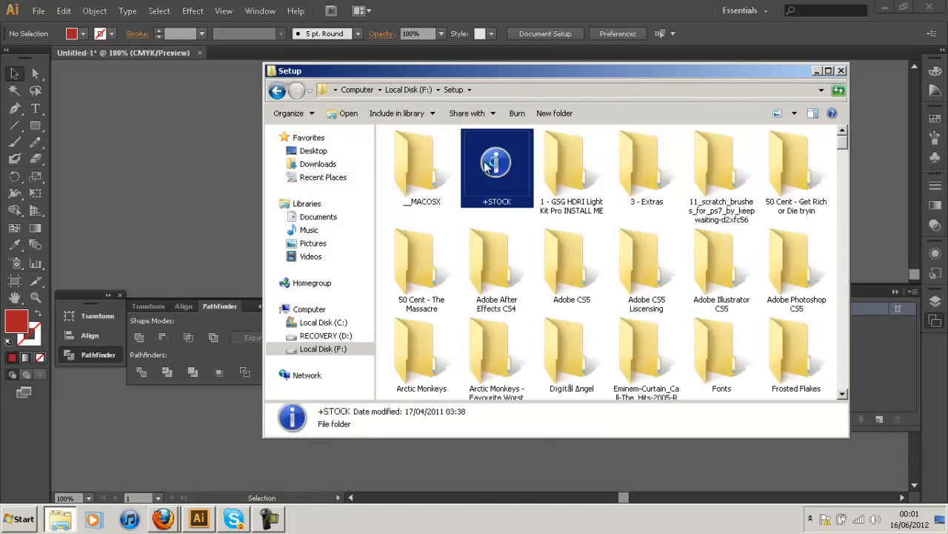
{"action": "double_click", "coordinate": [496, 168]}
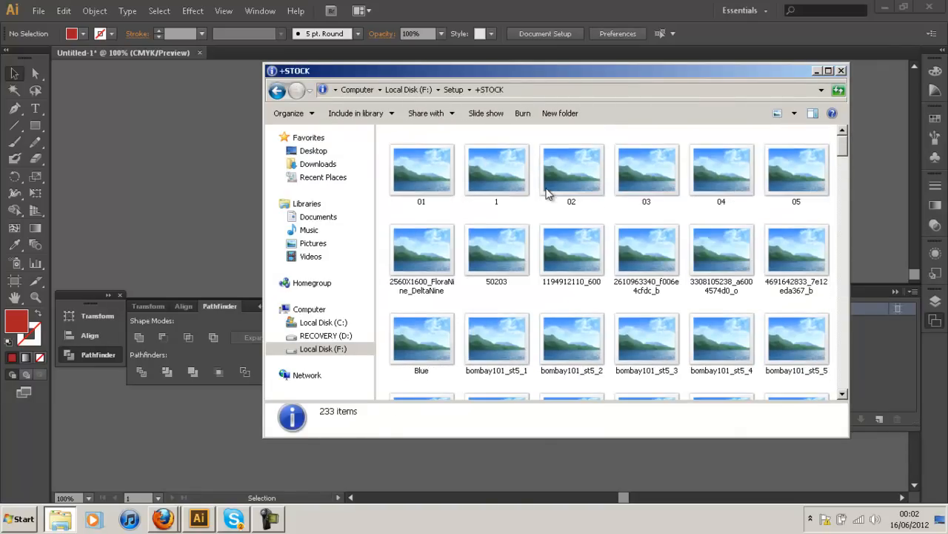
{"action": "left_click", "coordinate": [571, 170]}
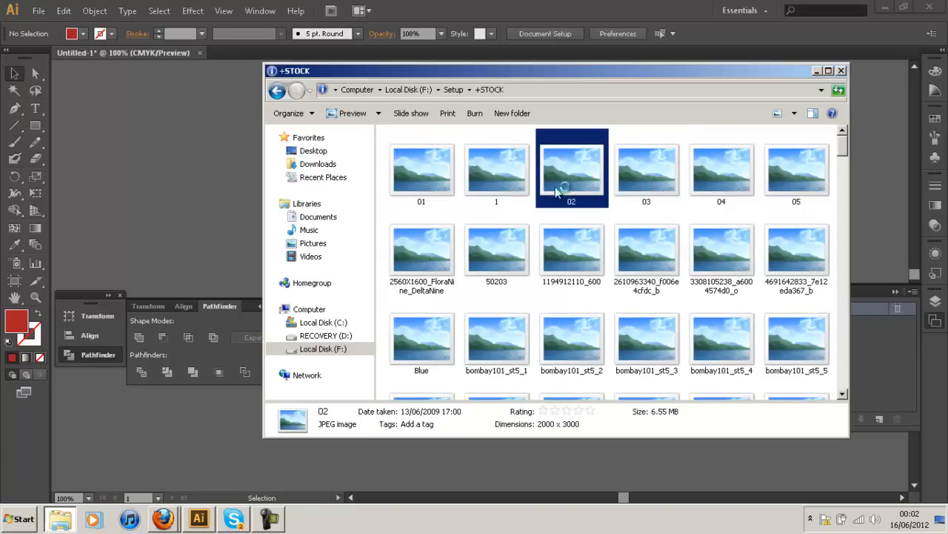
View image 02 in Photo Viewer and page forward to the blue diamond texture.
{"action": "double_click", "coordinate": [571, 169]}
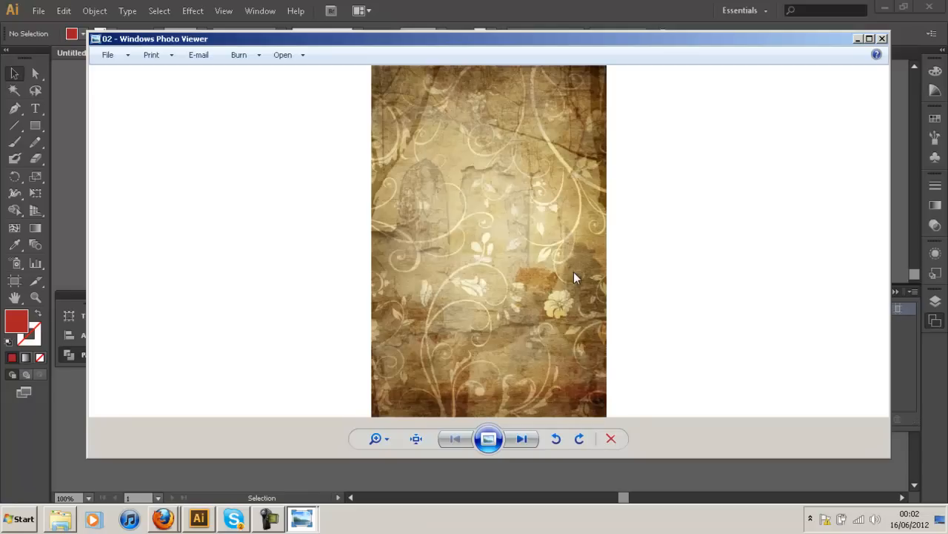
{"action": "left_click", "coordinate": [522, 438]}
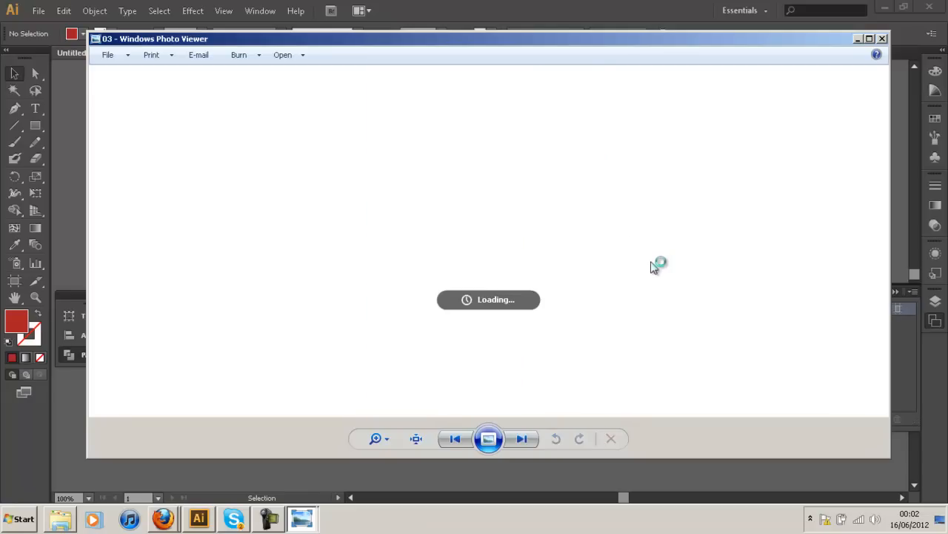
{"action": "mouse_move", "coordinate": [928, 80]}
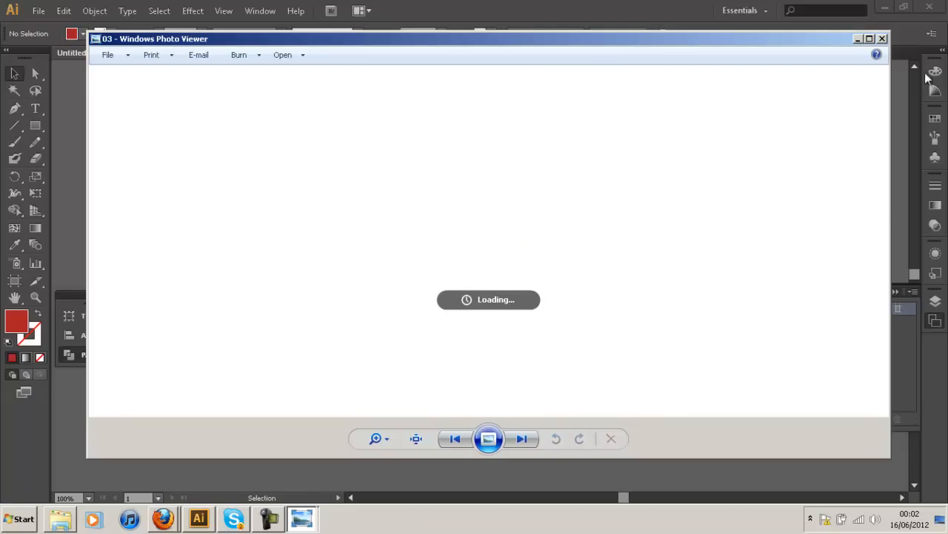
{"action": "left_click", "coordinate": [522, 438]}
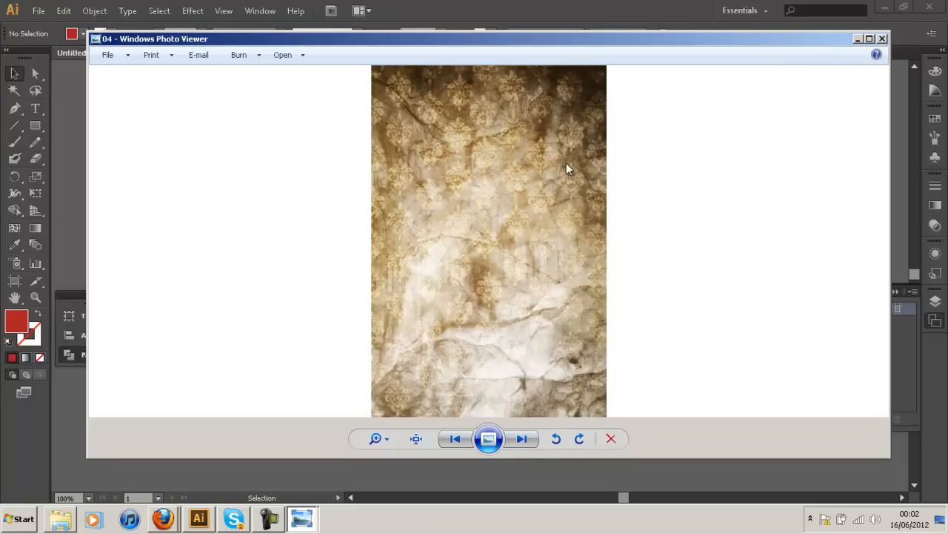
{"action": "left_click", "coordinate": [521, 438]}
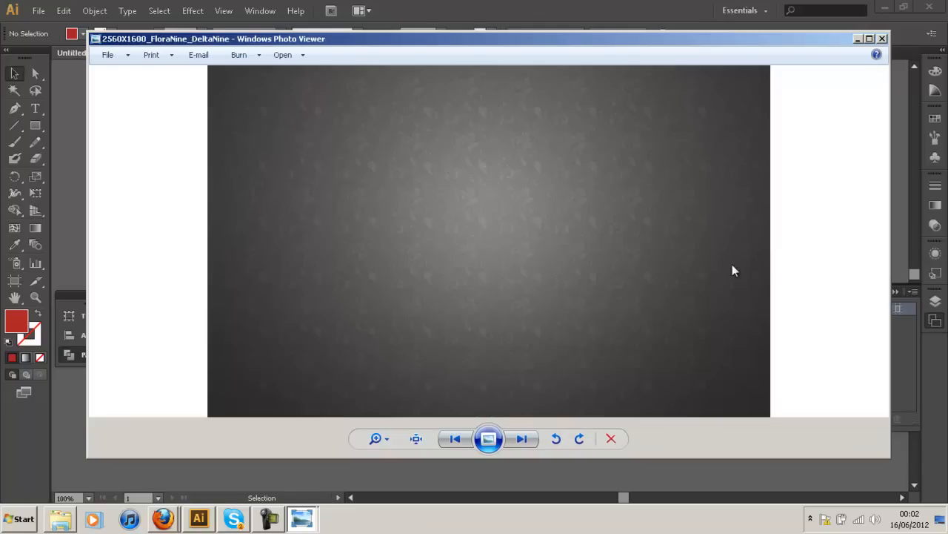
{"action": "left_click", "coordinate": [522, 438]}
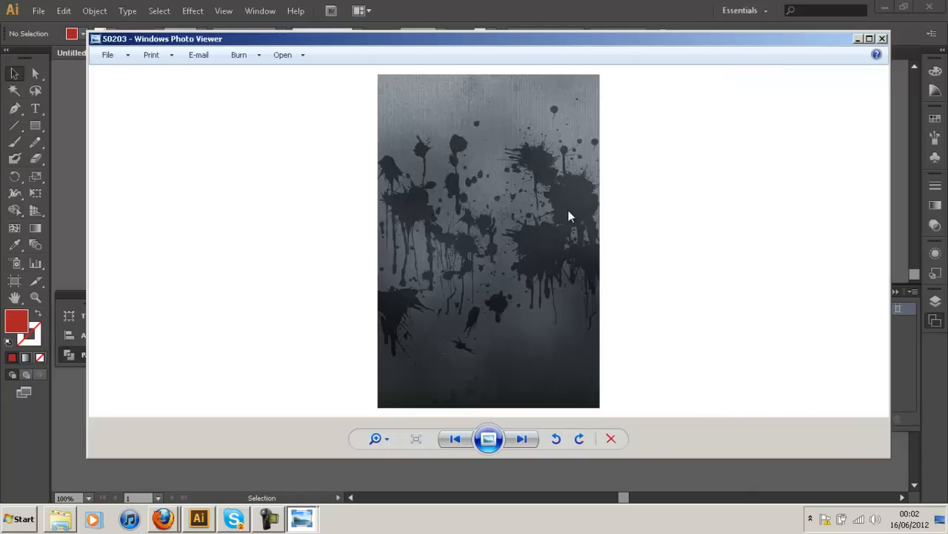
{"action": "mouse_move", "coordinate": [655, 260]}
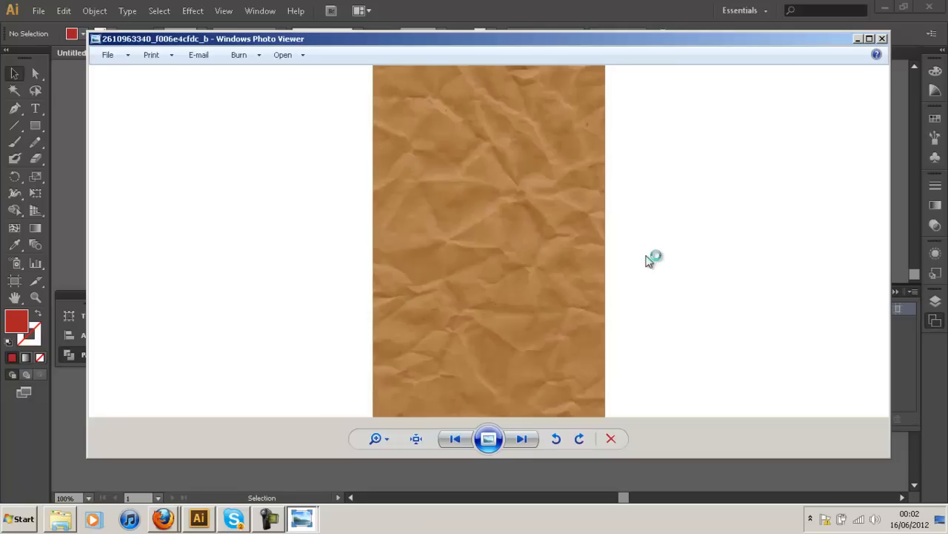
{"action": "left_click", "coordinate": [521, 438]}
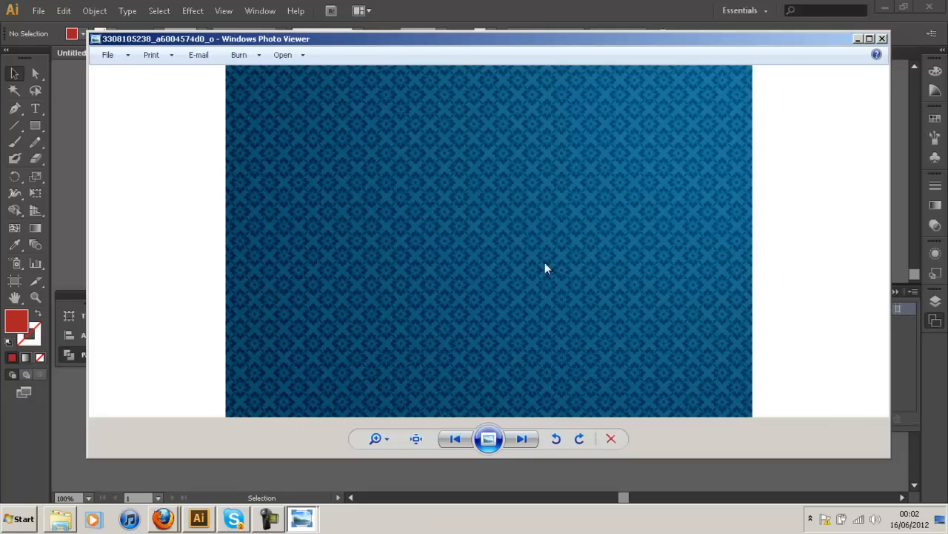
Browse bombay101, Broken_and_Rusted, BRUSHED-STAINLESS, Camouflage and crack_1_ao in Photo Viewer.
{"action": "left_click", "coordinate": [523, 438]}
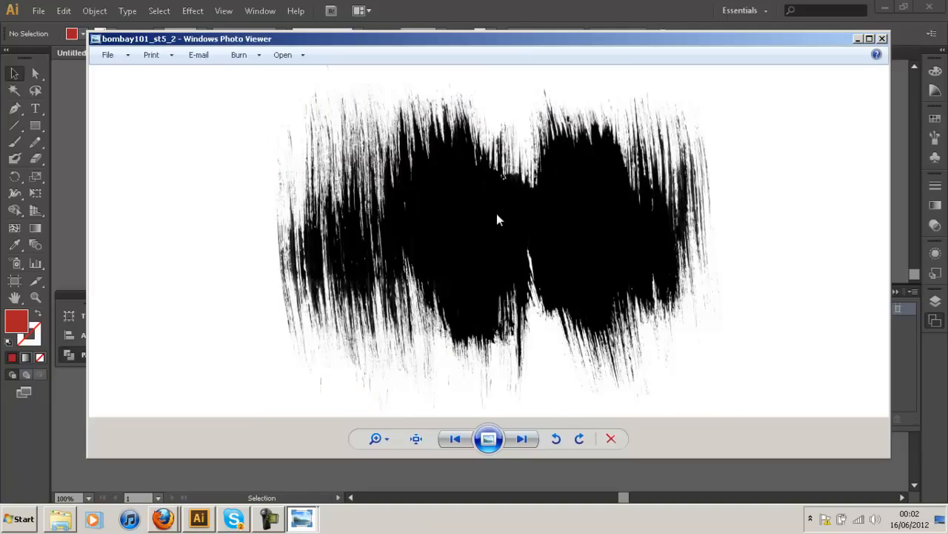
{"action": "mouse_move", "coordinate": [550, 228]}
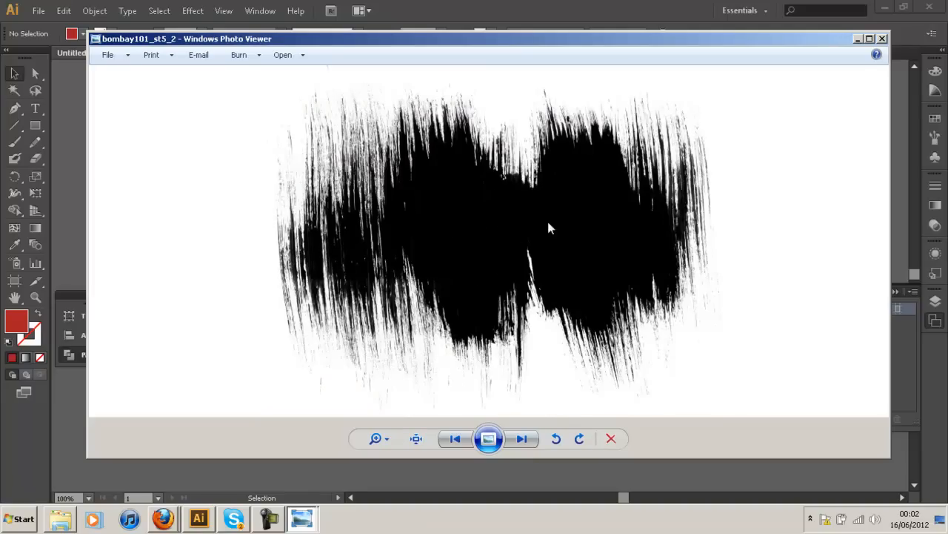
{"action": "mouse_move", "coordinate": [563, 251]}
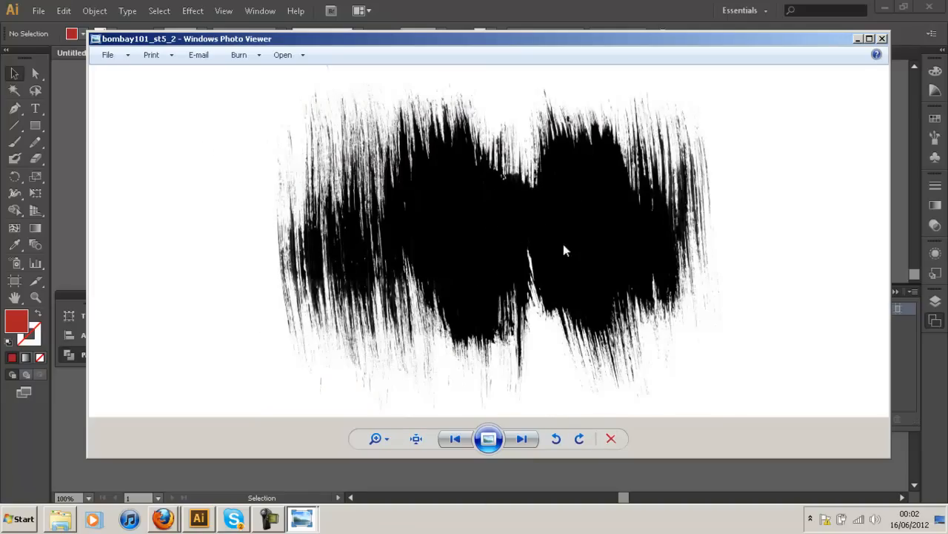
{"action": "left_click", "coordinate": [522, 439]}
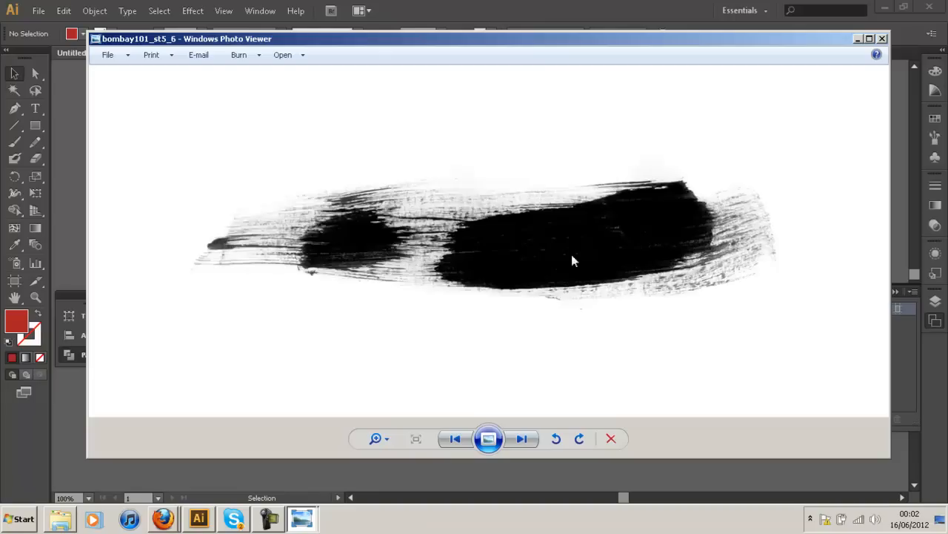
{"action": "left_click", "coordinate": [521, 438]}
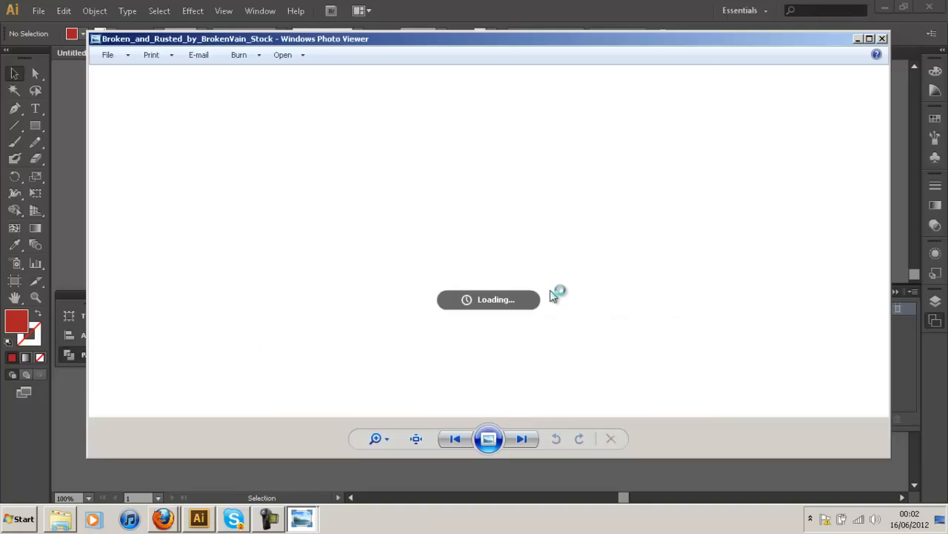
{"action": "left_click", "coordinate": [522, 438]}
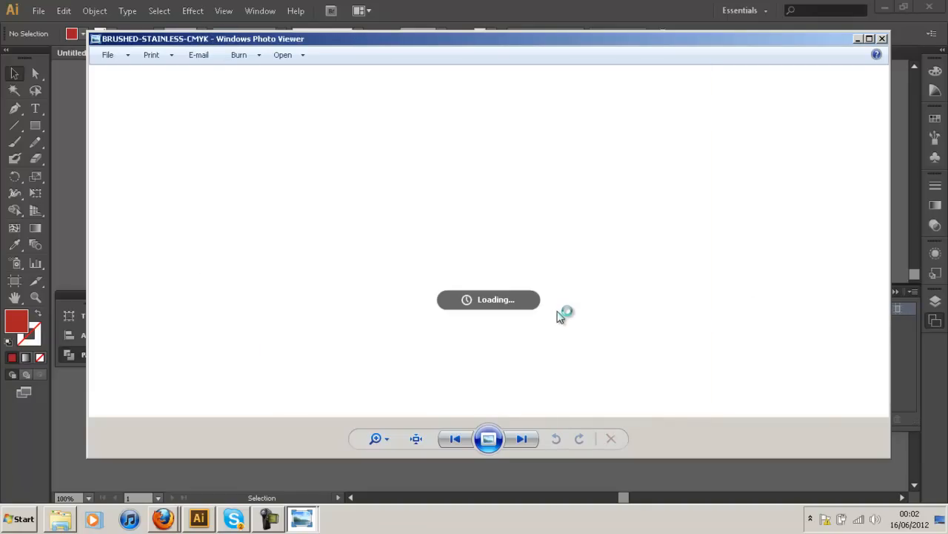
{"action": "left_click", "coordinate": [522, 437]}
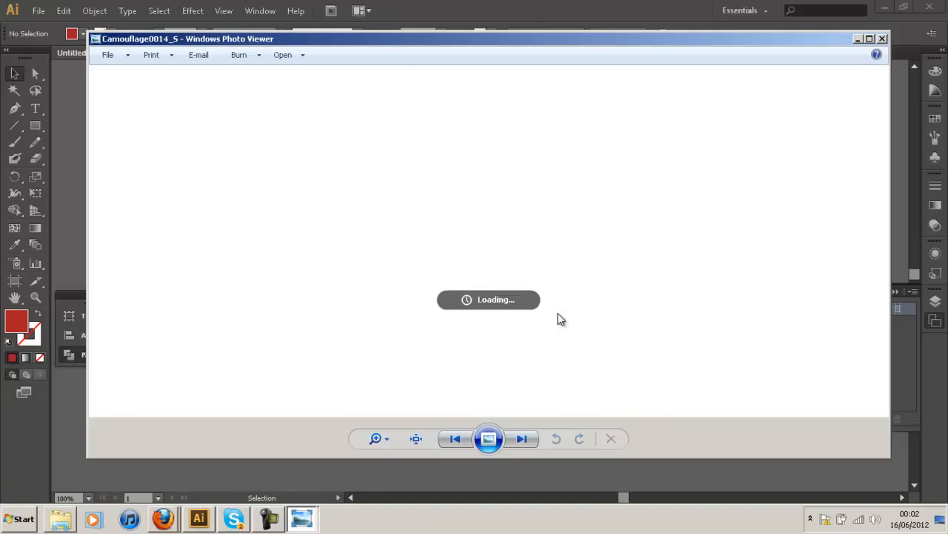
{"action": "left_click", "coordinate": [522, 438]}
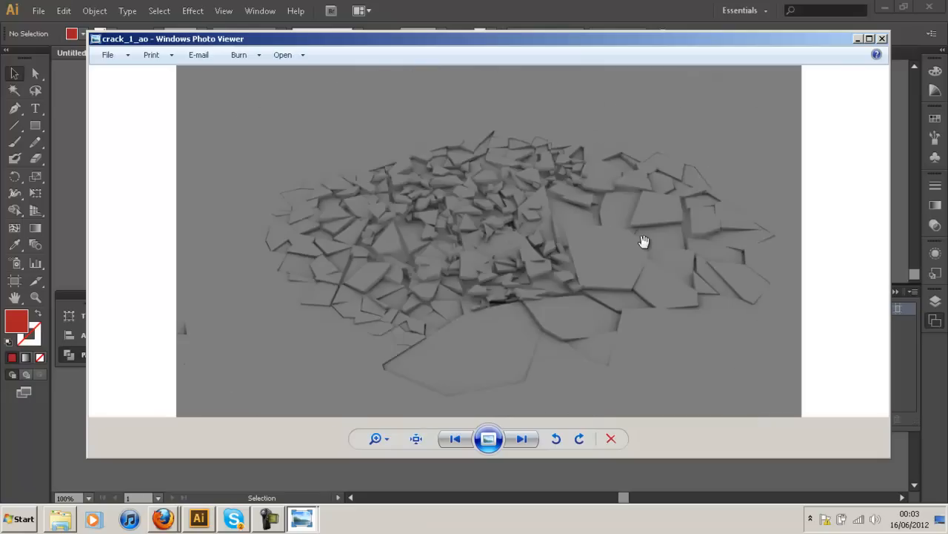
{"action": "mouse_move", "coordinate": [539, 195]}
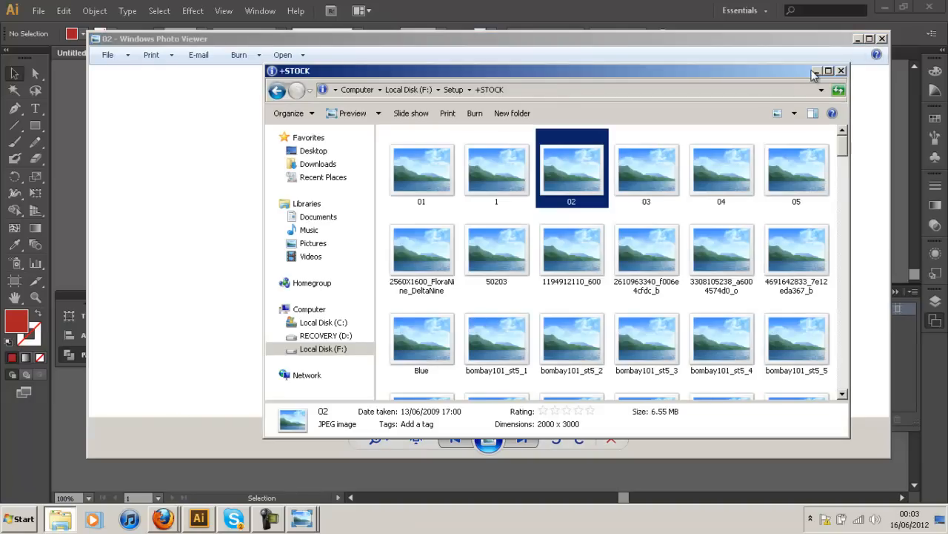
Minimize Explorer and Windows Photo Viewer to reveal the finished helmet logo.
{"action": "left_click", "coordinate": [841, 70]}
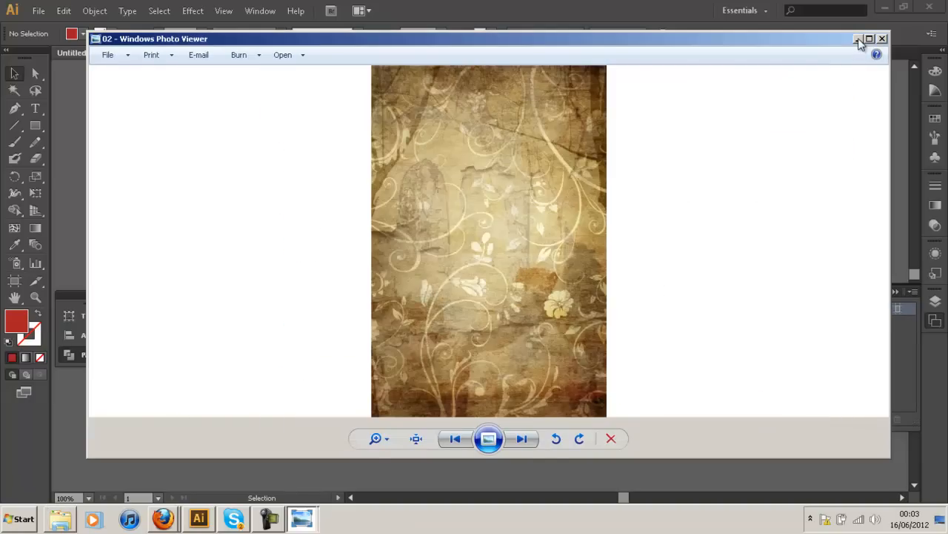
{"action": "left_click", "coordinate": [858, 39]}
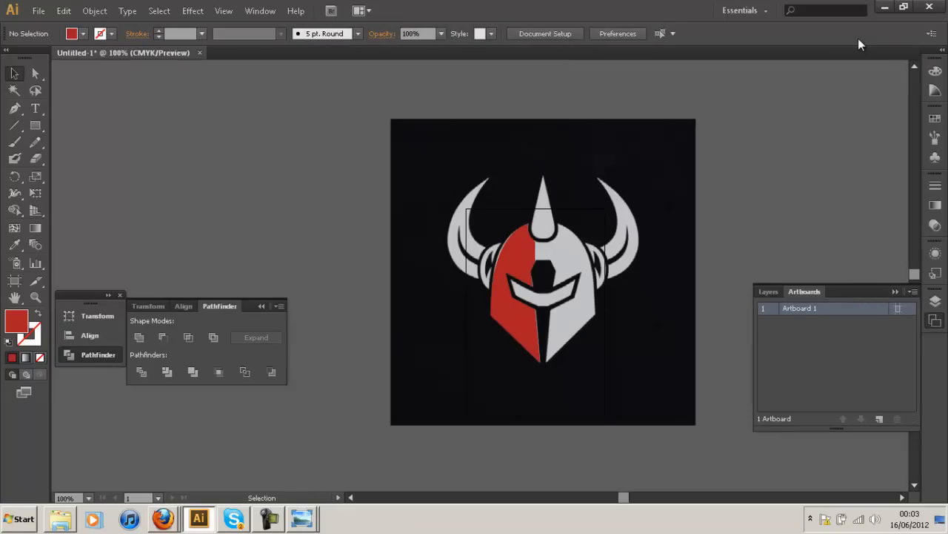